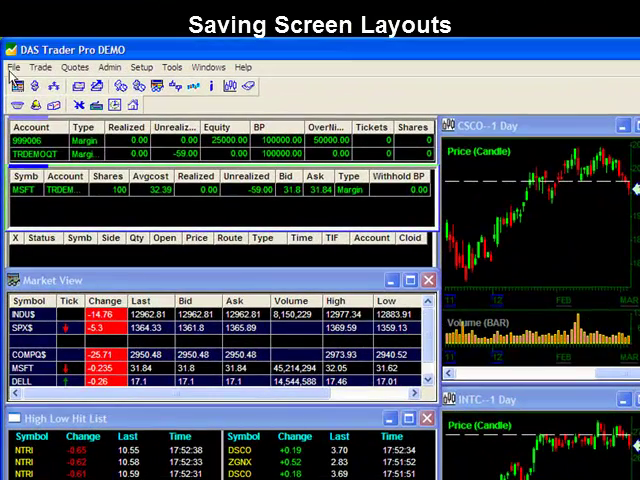
Save the current window arrangement as a desktop layout file named 2montage
left_click(14, 68)
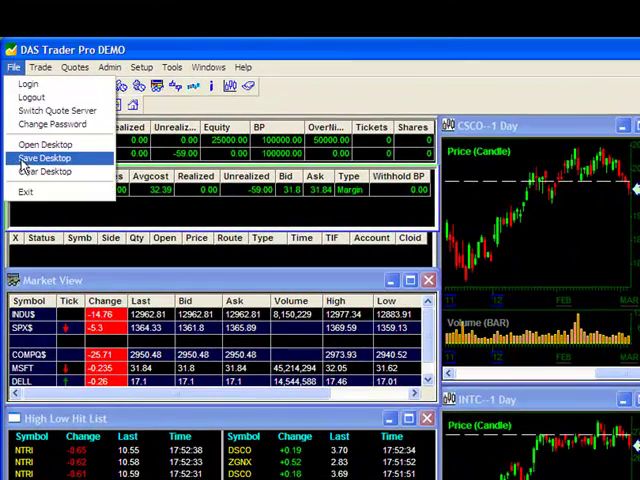
left_click(44, 158)
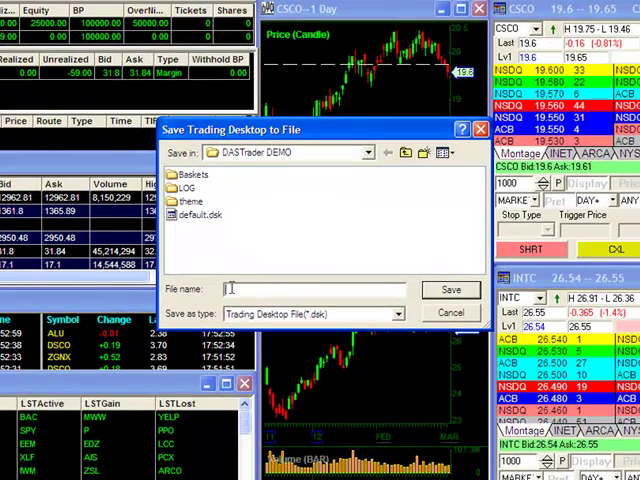
type("2montage")
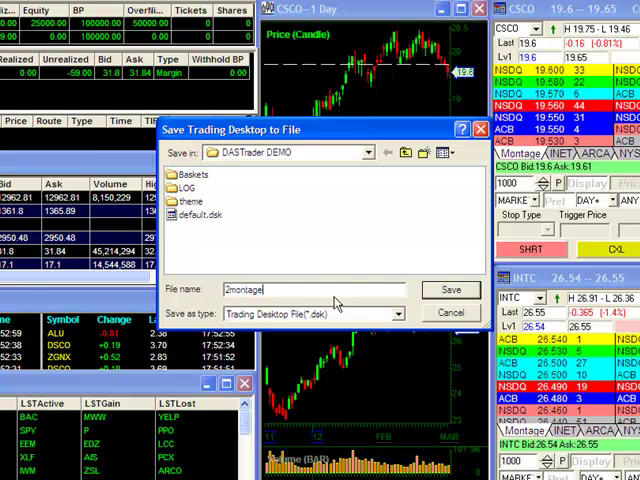
left_click(450, 288)
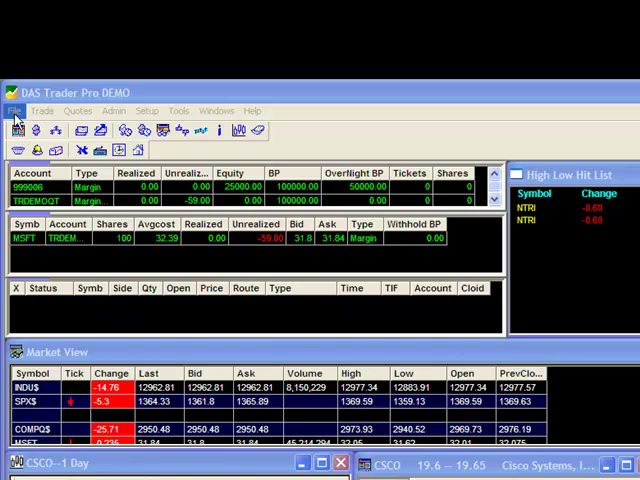
Reopen the 2montage.dsk layout so the charts and lists return to their saved positions
left_click(14, 110)
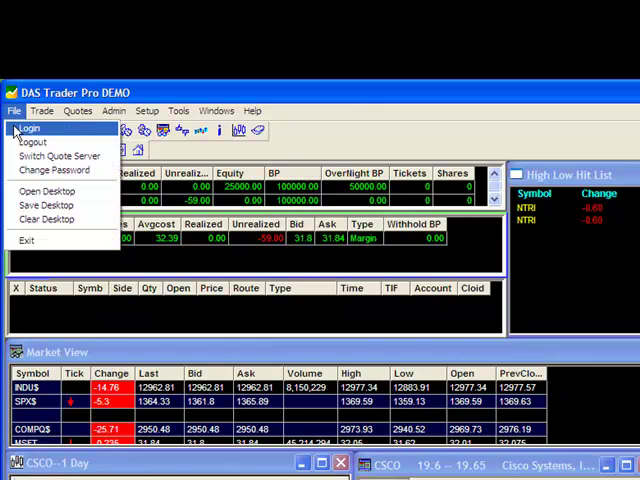
left_click(44, 190)
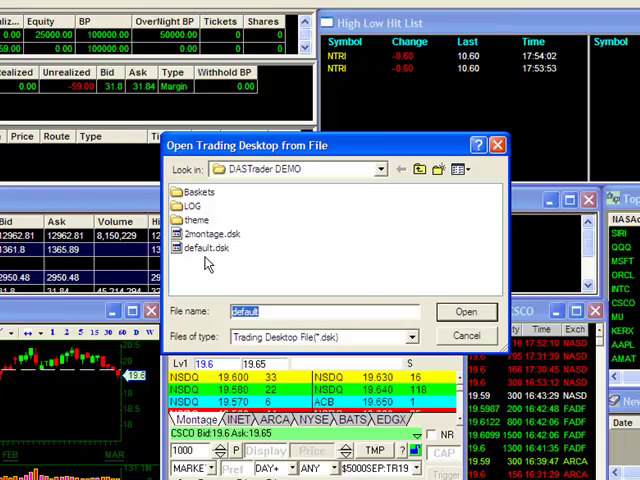
mouse_move(204, 248)
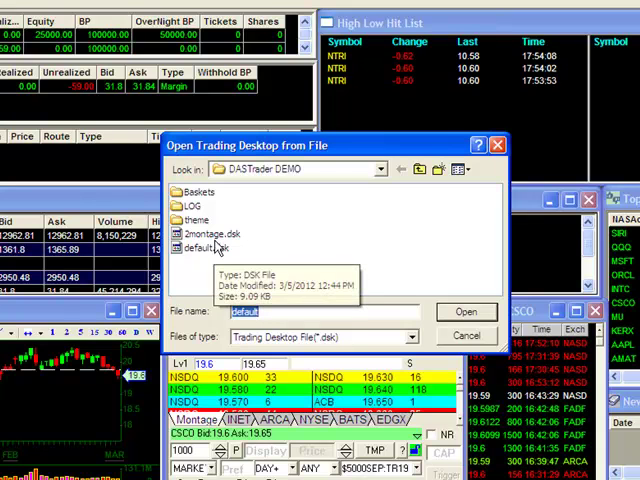
left_click(208, 232)
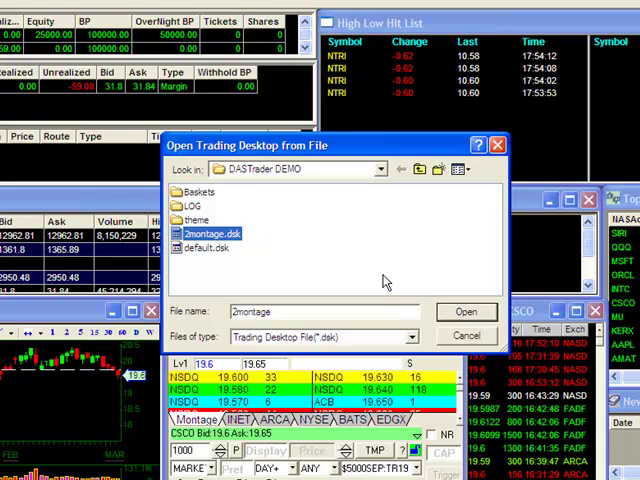
left_click(464, 312)
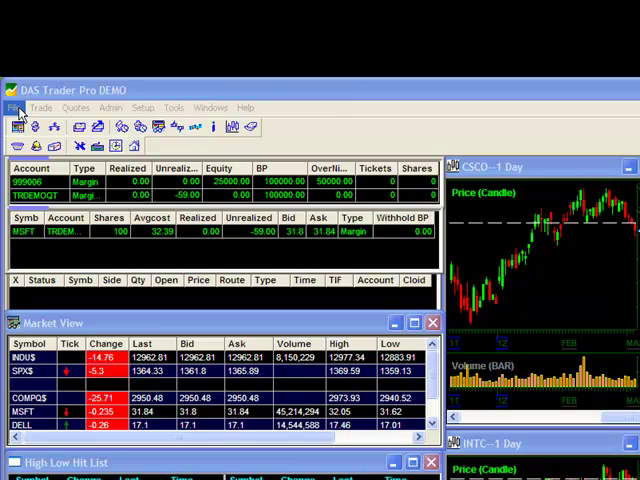
Save the 2montage arrangement over default.dsk, confirming Yes to replace it
left_click(14, 108)
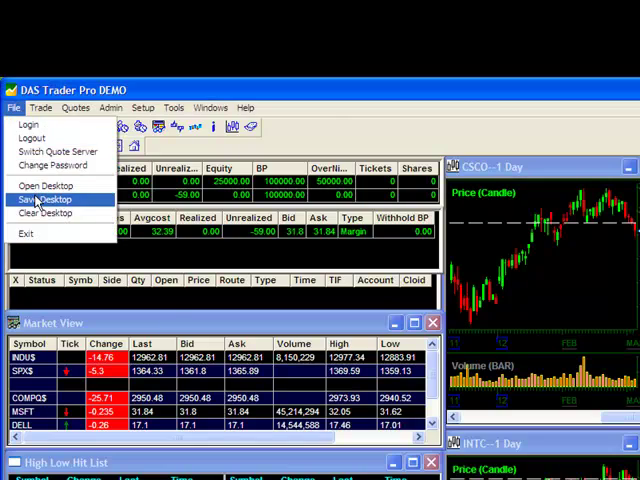
left_click(40, 200)
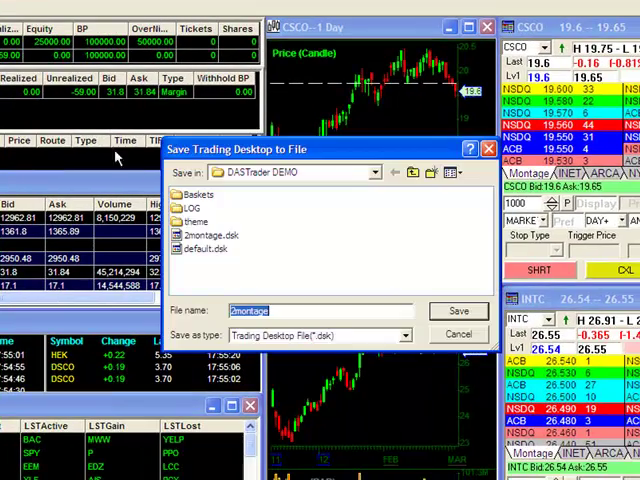
left_click(204, 250)
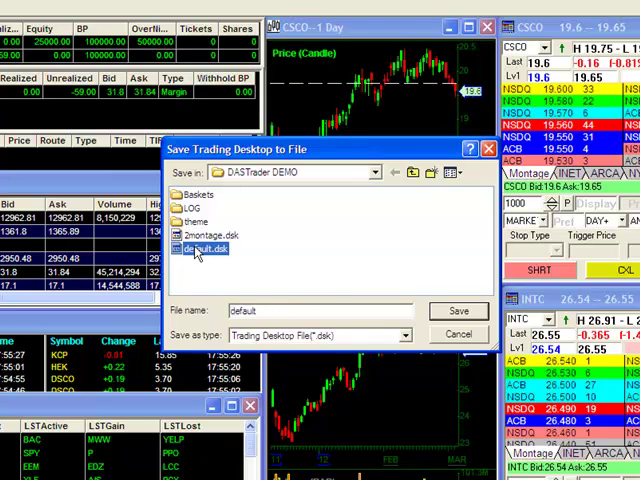
left_click(458, 312)
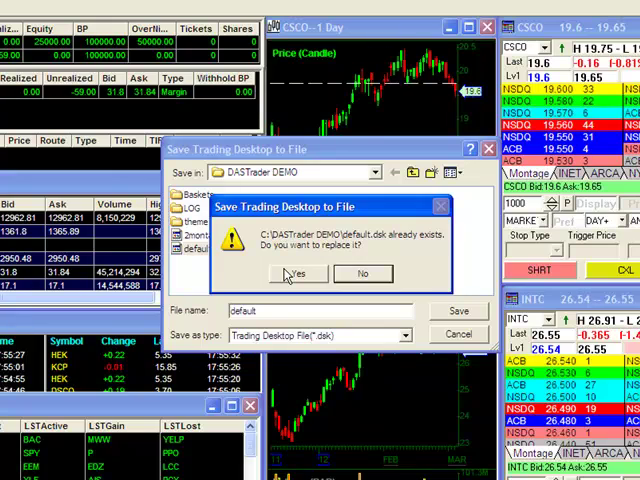
left_click(296, 272)
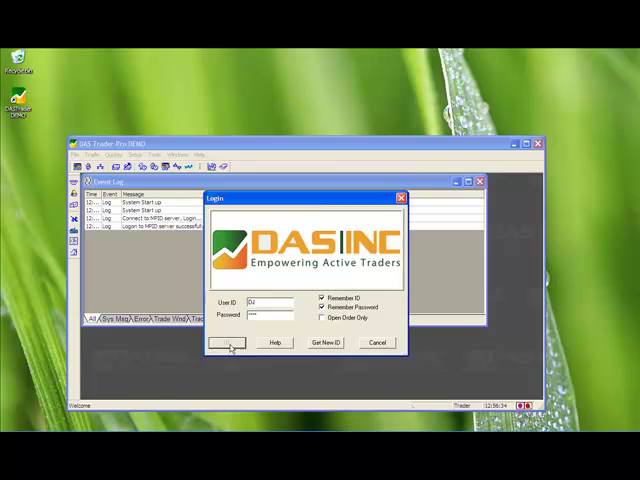
Log back in to verify the default layout loads automatically
left_click(228, 344)
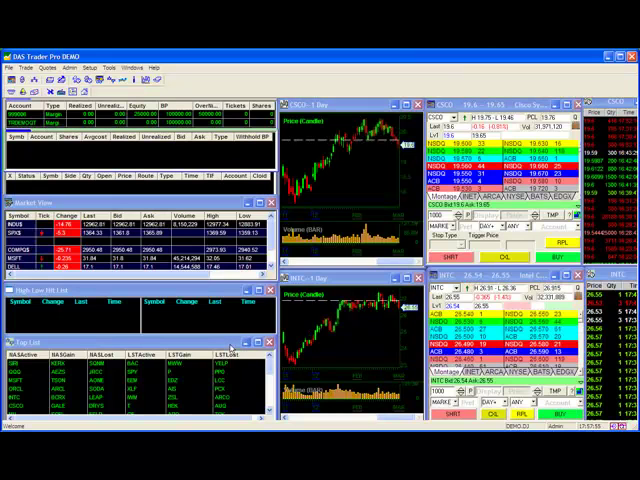